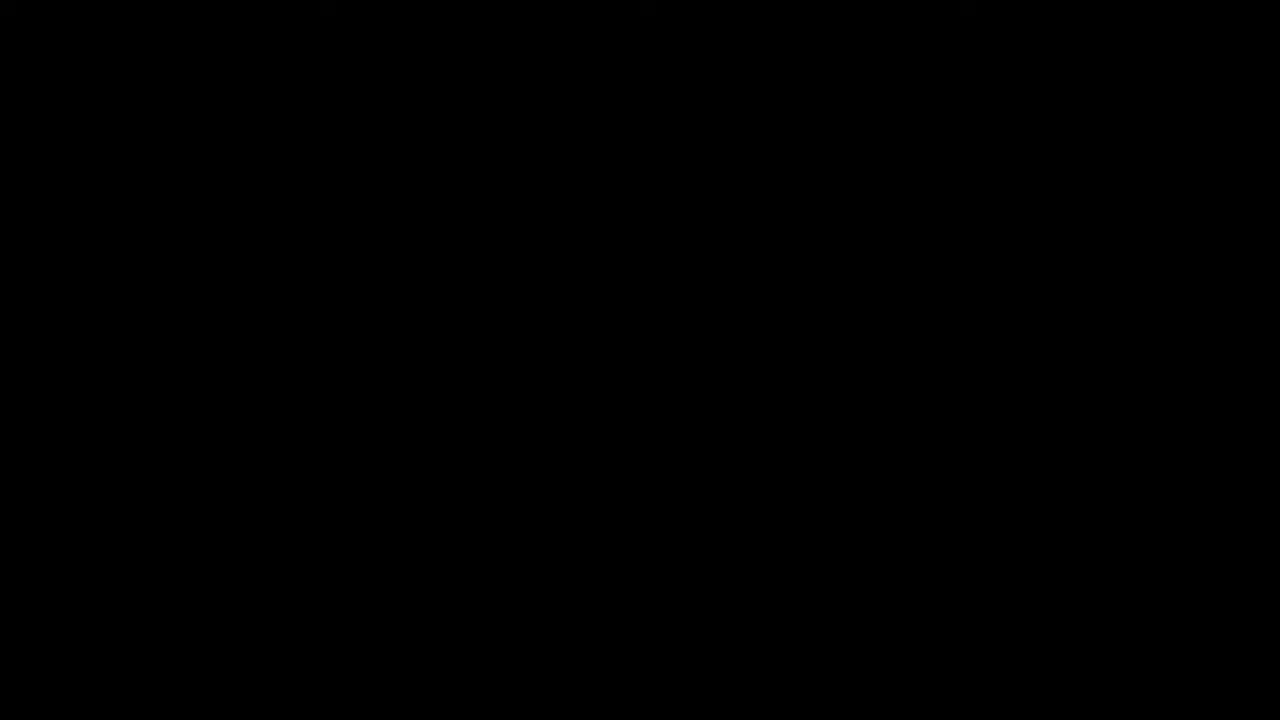
pyautogui.press('F9')
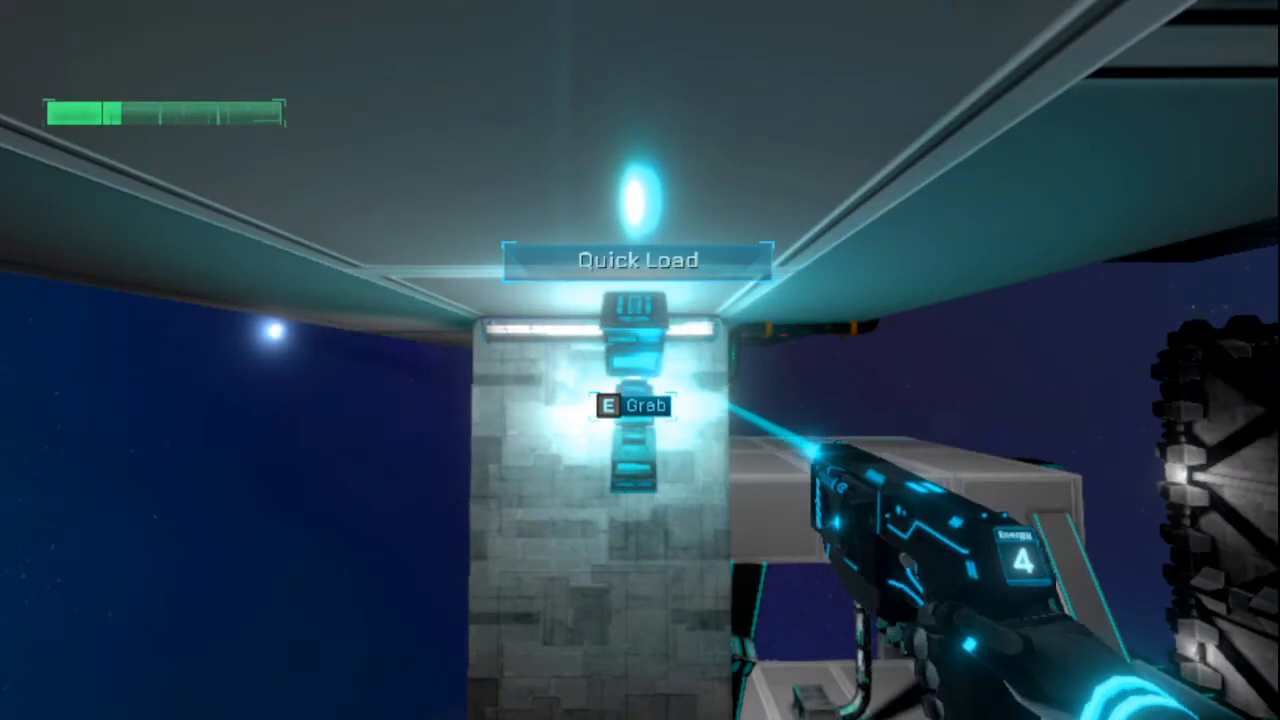